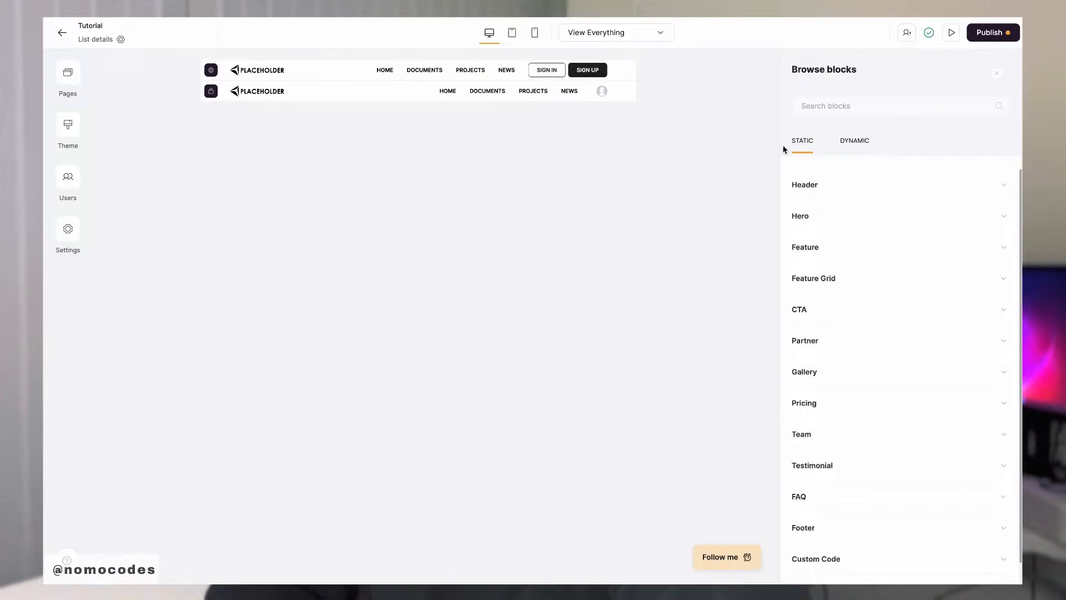
- Add the 'List details page with 3 column view' dynamic block to the page
{"action": "left_click", "coordinate": [855, 140]}
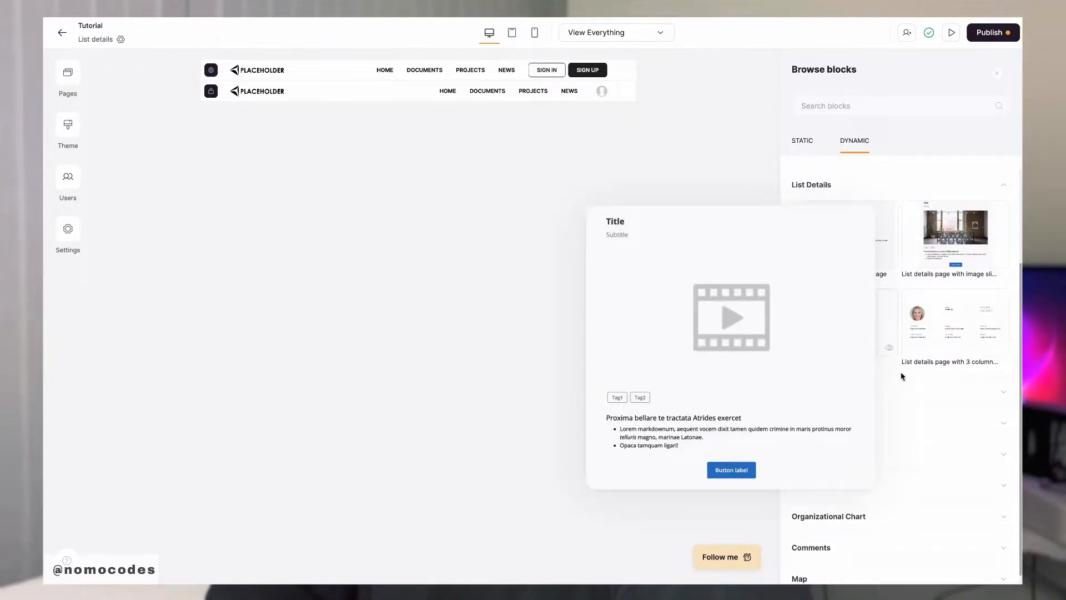
{"action": "left_click", "coordinate": [954, 323]}
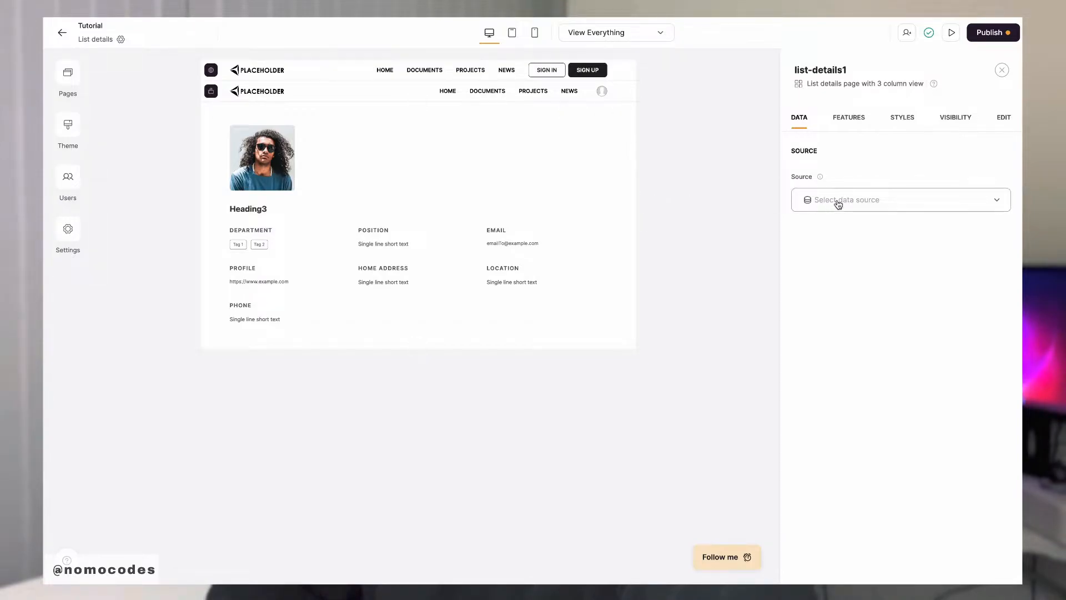
- Connect the block to Airtable's Team Wiki by Softr base, Employee directory table
{"action": "left_click", "coordinate": [897, 199]}
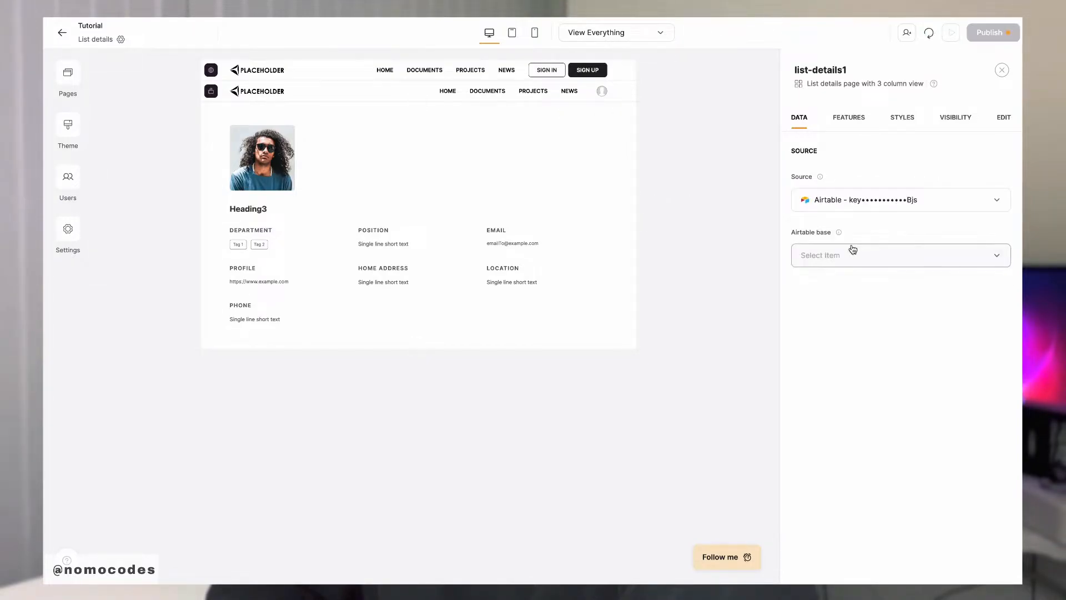
{"action": "left_click", "coordinate": [898, 255]}
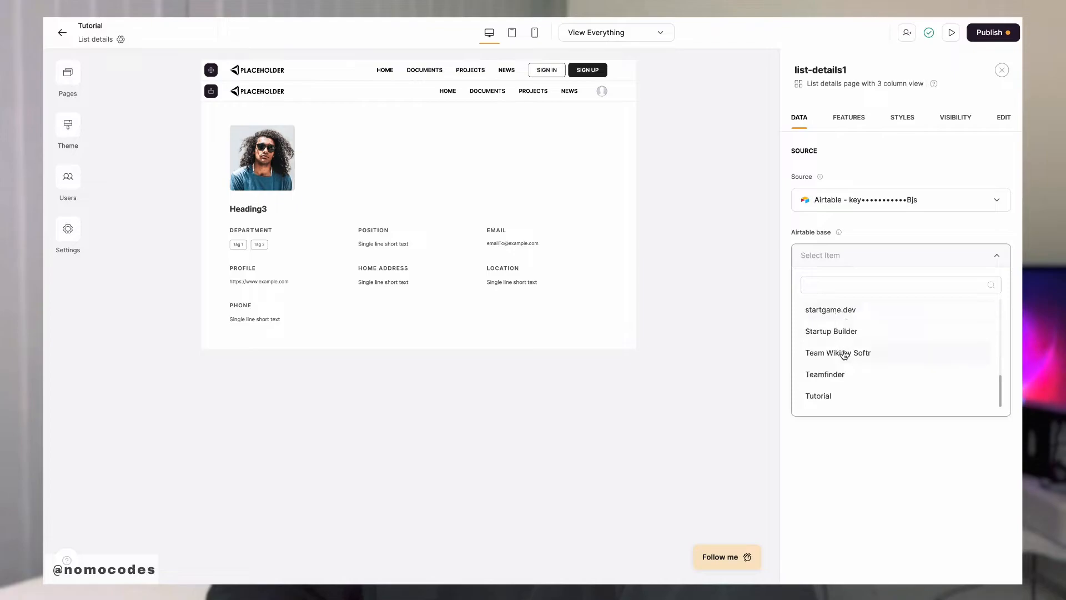
{"action": "left_click", "coordinate": [838, 351]}
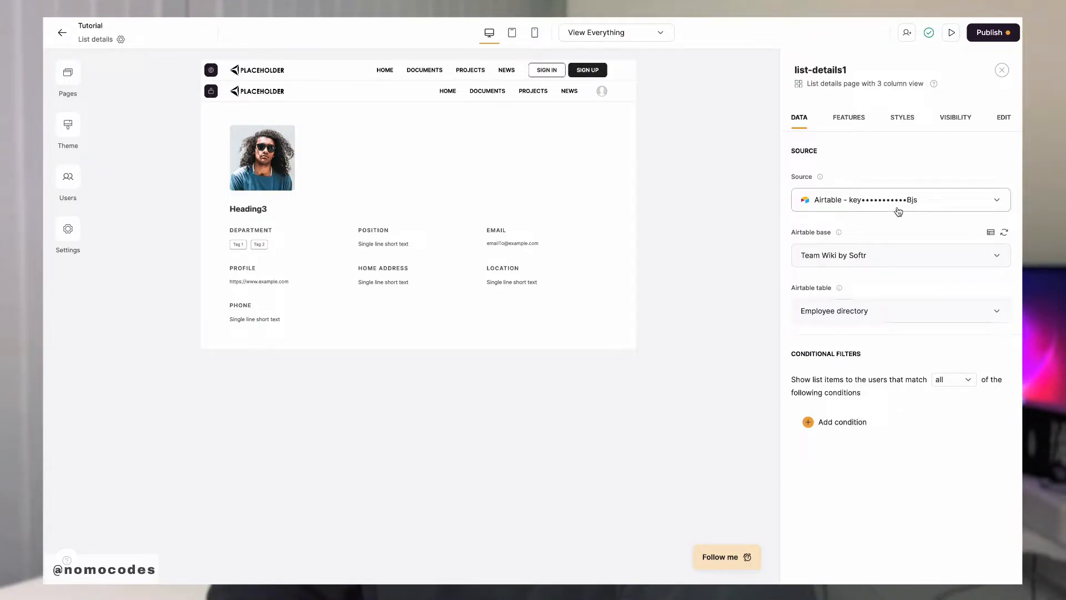
{"action": "left_click", "coordinate": [848, 117]}
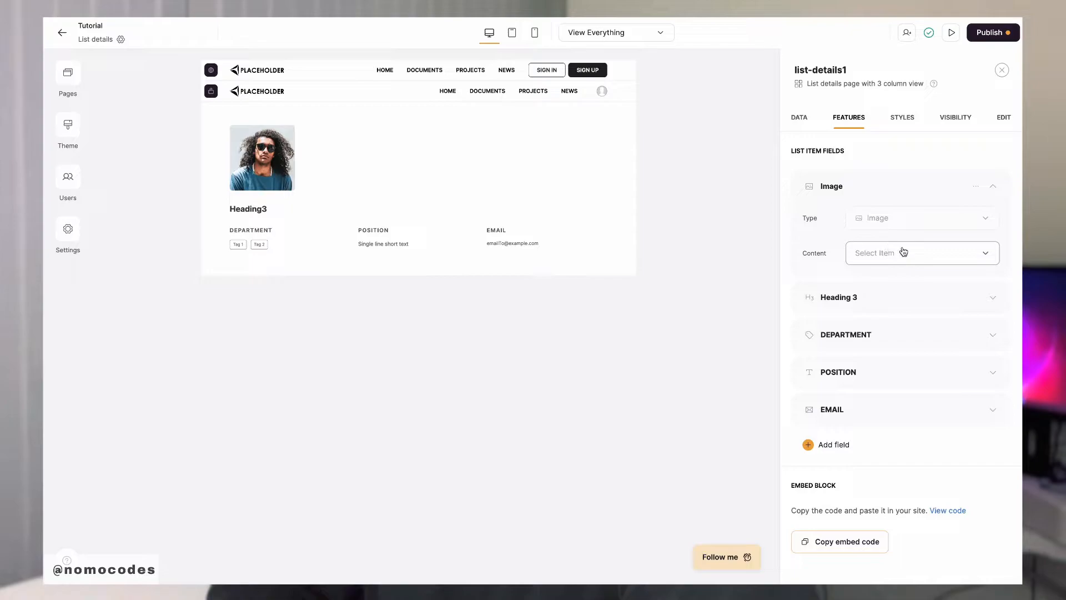
- Set the block's Image field content to the Photo column
{"action": "left_click", "coordinate": [920, 252]}
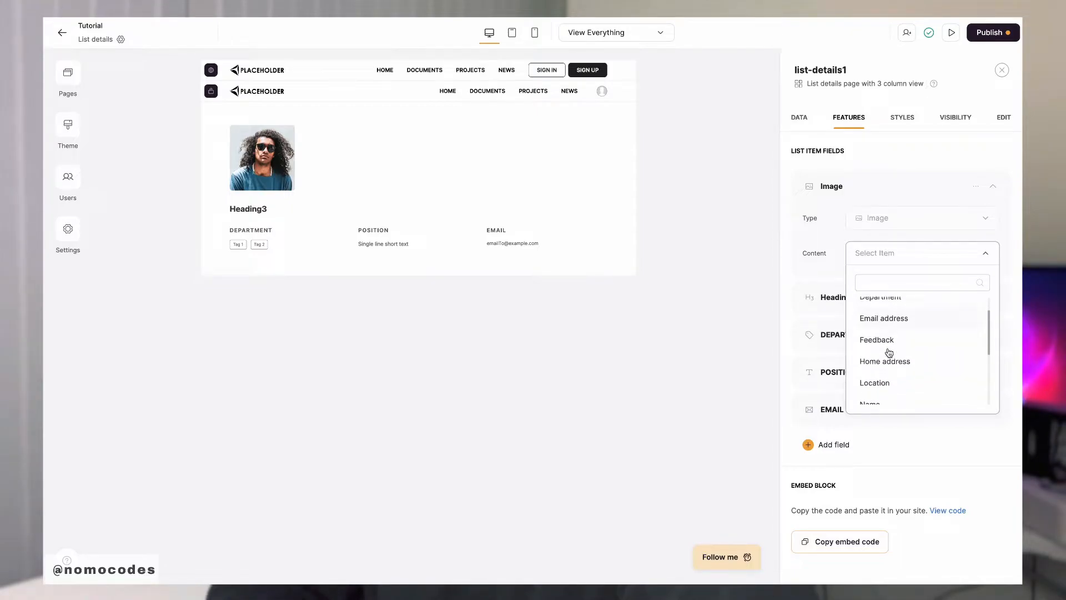
{"action": "scroll", "scroll_direction": "down", "scroll_amount": 3}
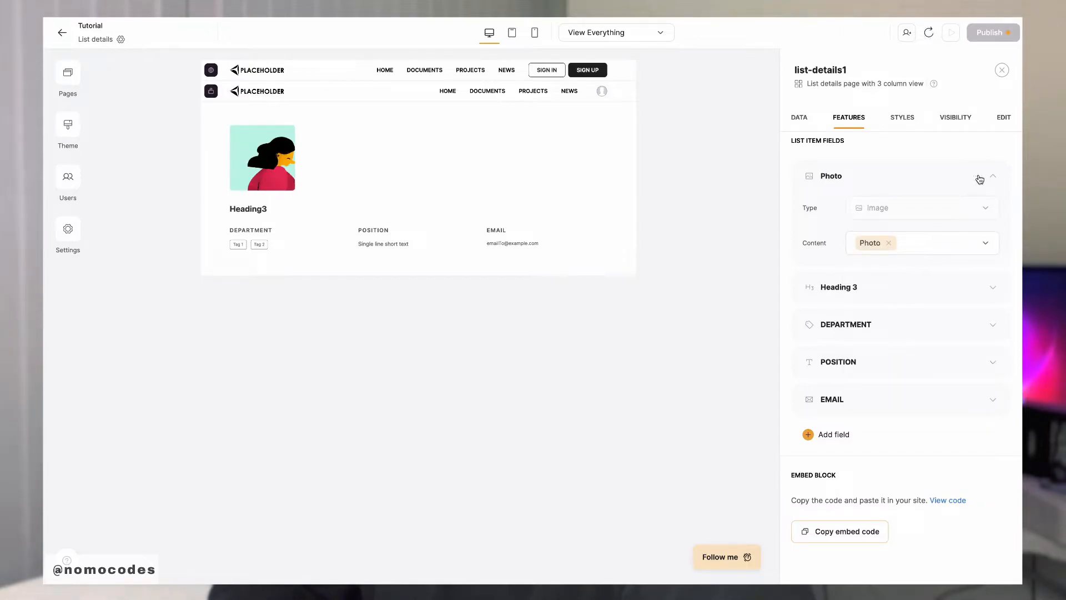
{"action": "left_click", "coordinate": [975, 176]}
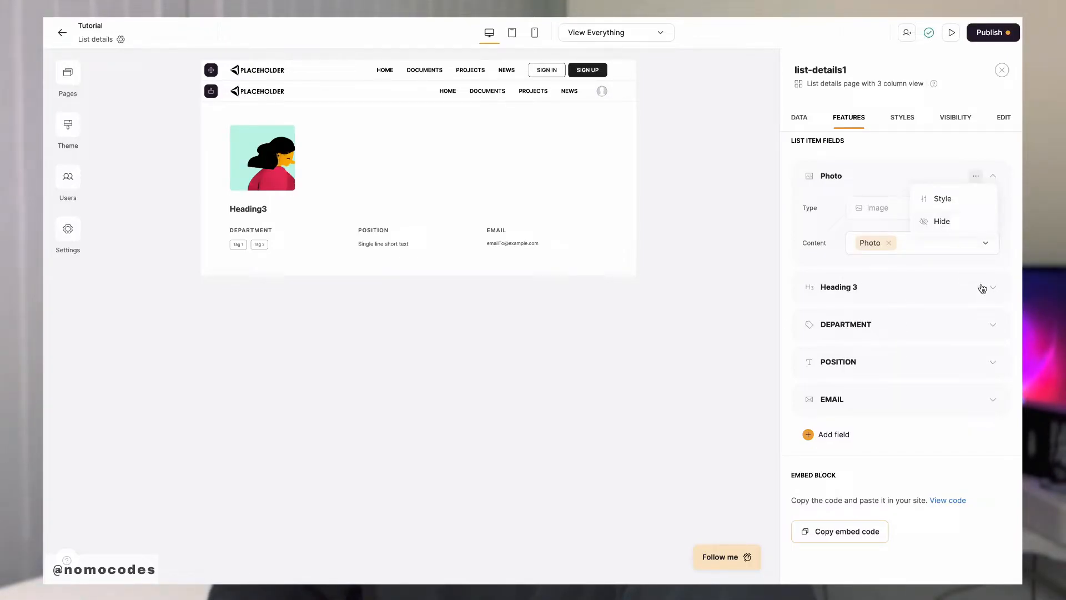
{"action": "left_click", "coordinate": [975, 287]}
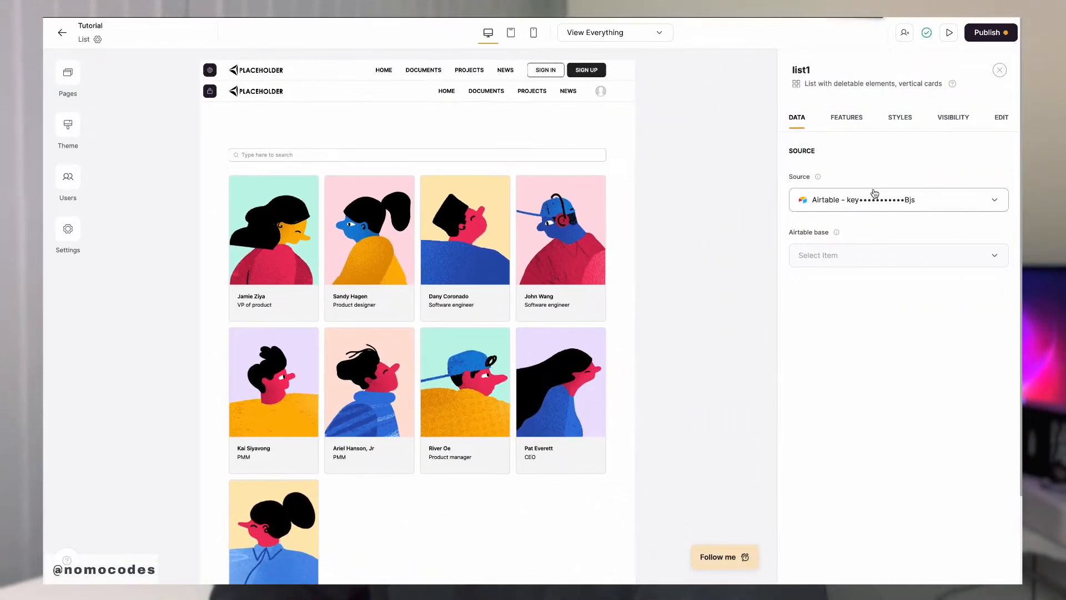
- Set the list block's Item on click action to Open page, targeting List details
{"action": "left_click", "coordinate": [846, 117]}
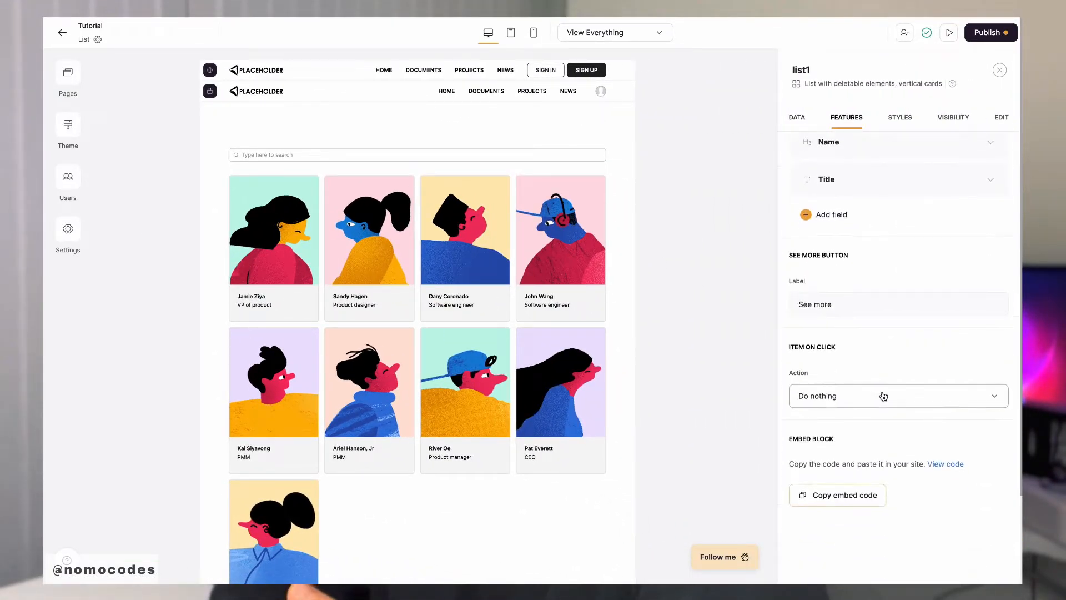
{"action": "mouse_move", "coordinate": [799, 376]}
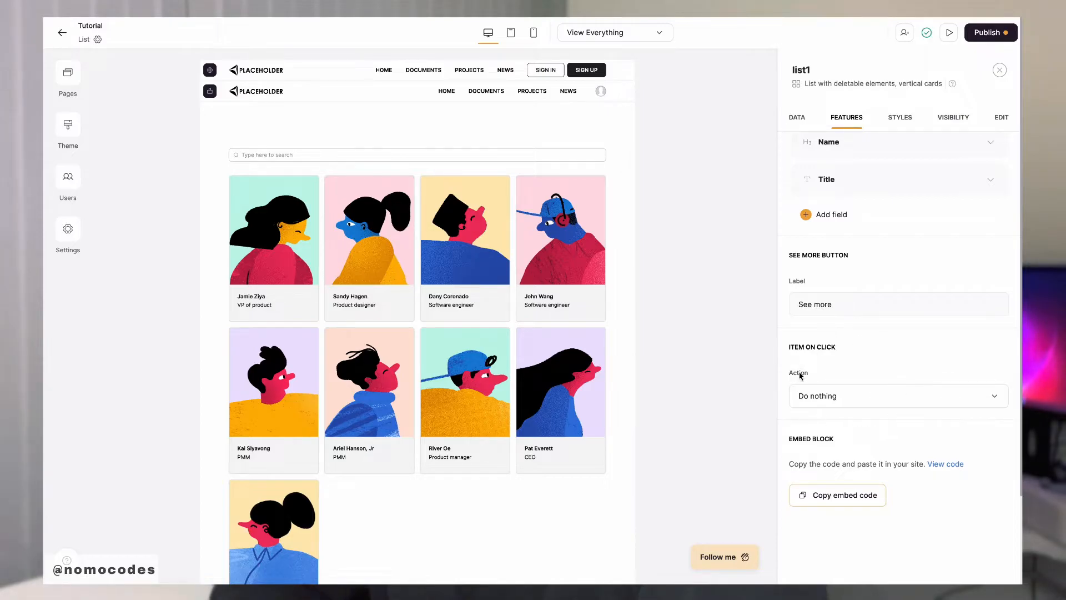
{"action": "mouse_move", "coordinate": [908, 353]}
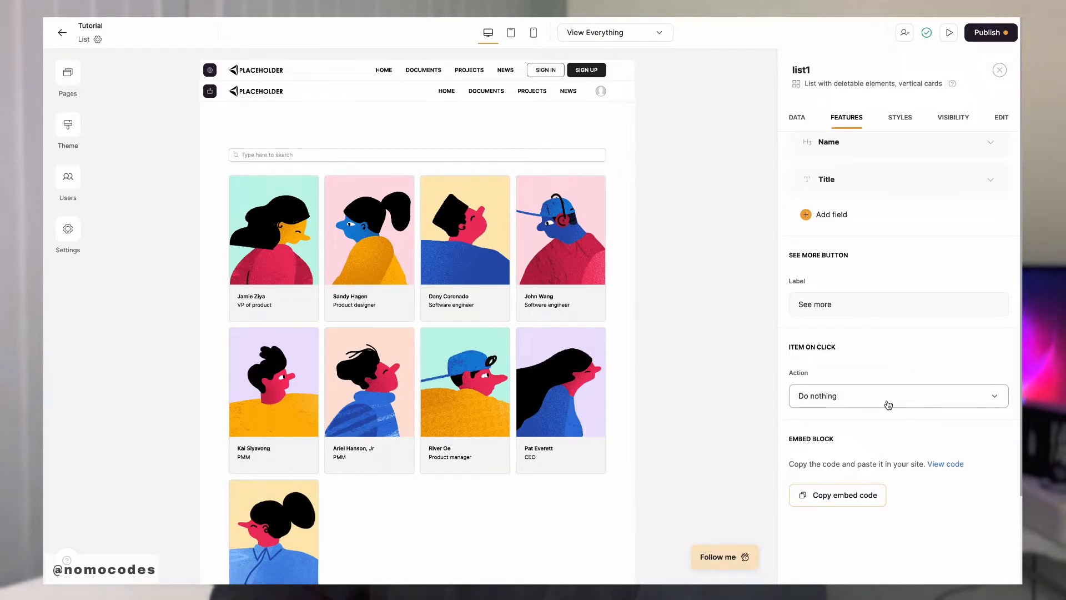
{"action": "left_click", "coordinate": [897, 396]}
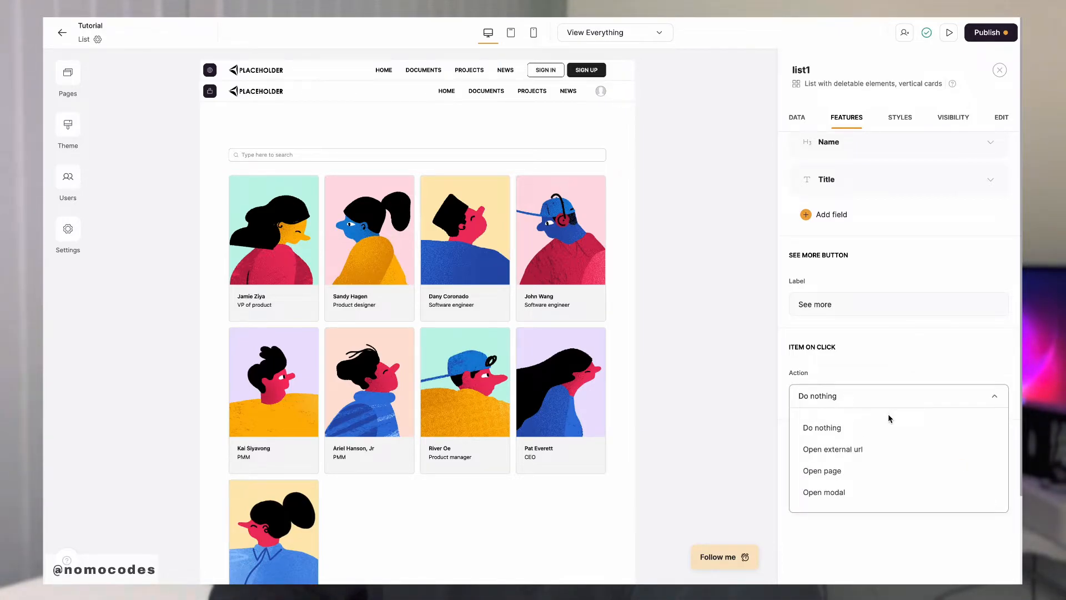
{"action": "left_click", "coordinate": [822, 471]}
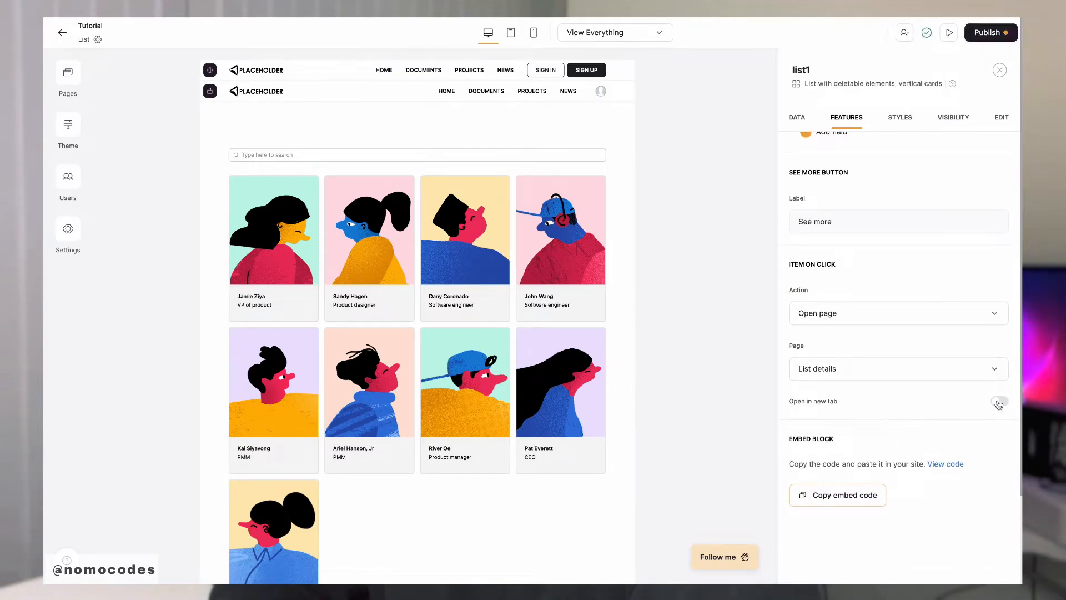
{"action": "left_click", "coordinate": [997, 401]}
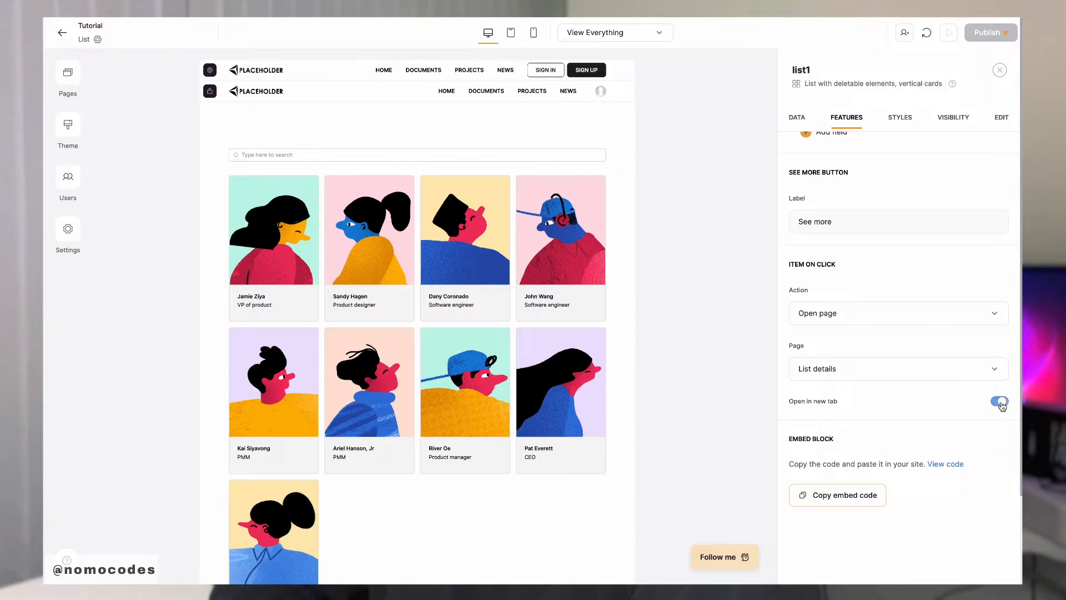
{"action": "left_click", "coordinate": [948, 33]}
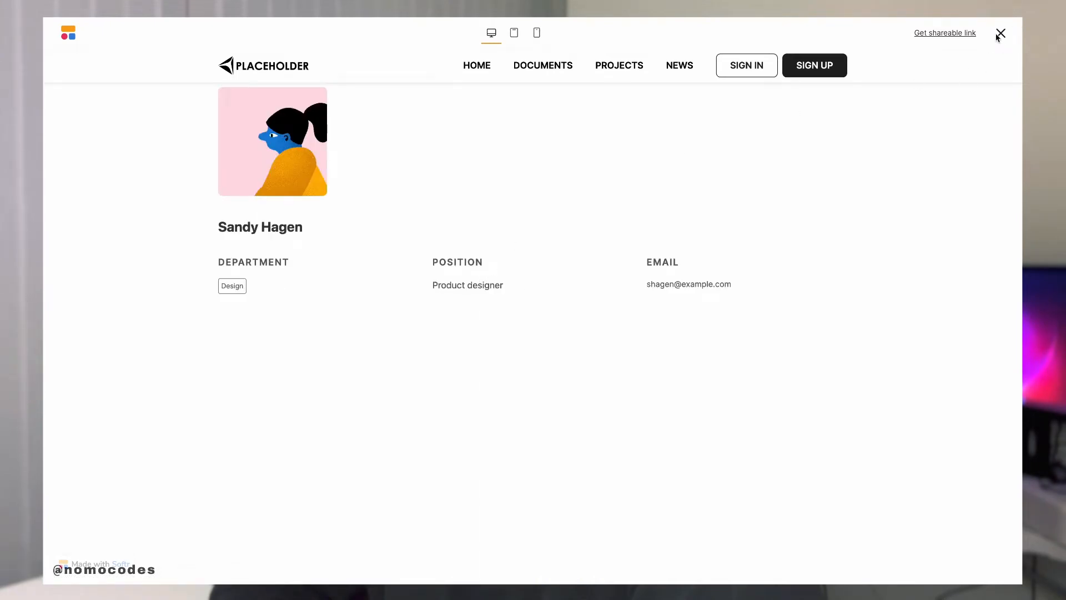
{"action": "left_click", "coordinate": [1000, 33]}
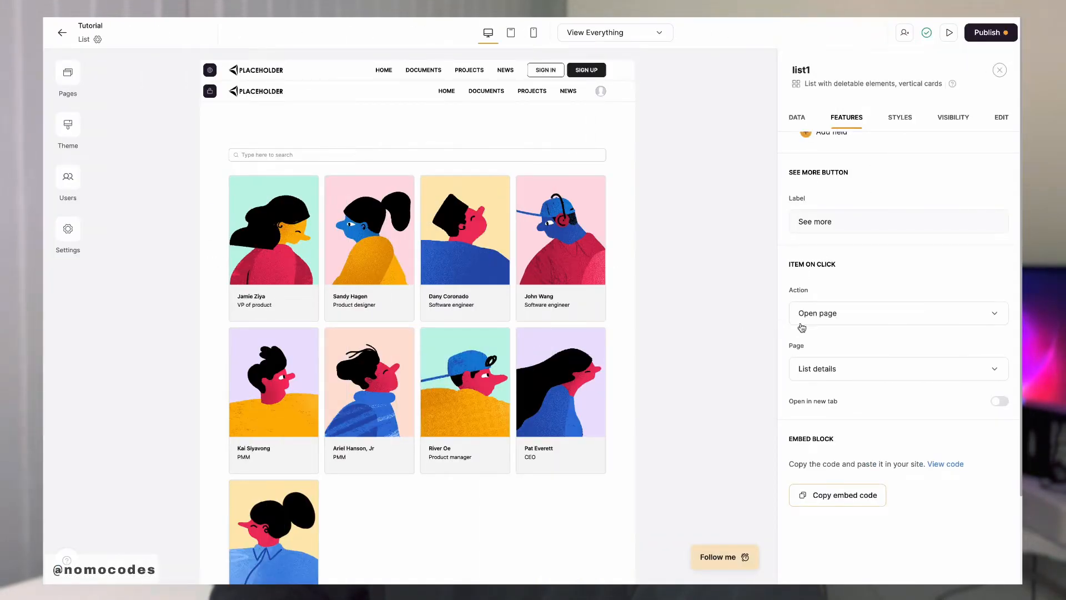
- Switch the card action to Open modal showing List details and preview a person's card
{"action": "left_click", "coordinate": [897, 312]}
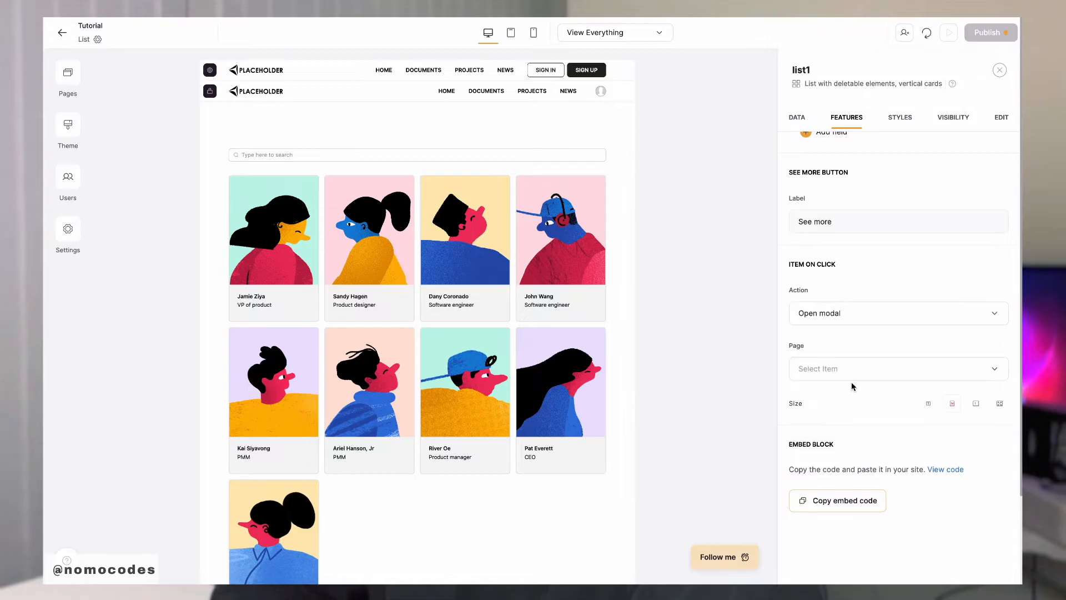
{"action": "left_click", "coordinate": [897, 369]}
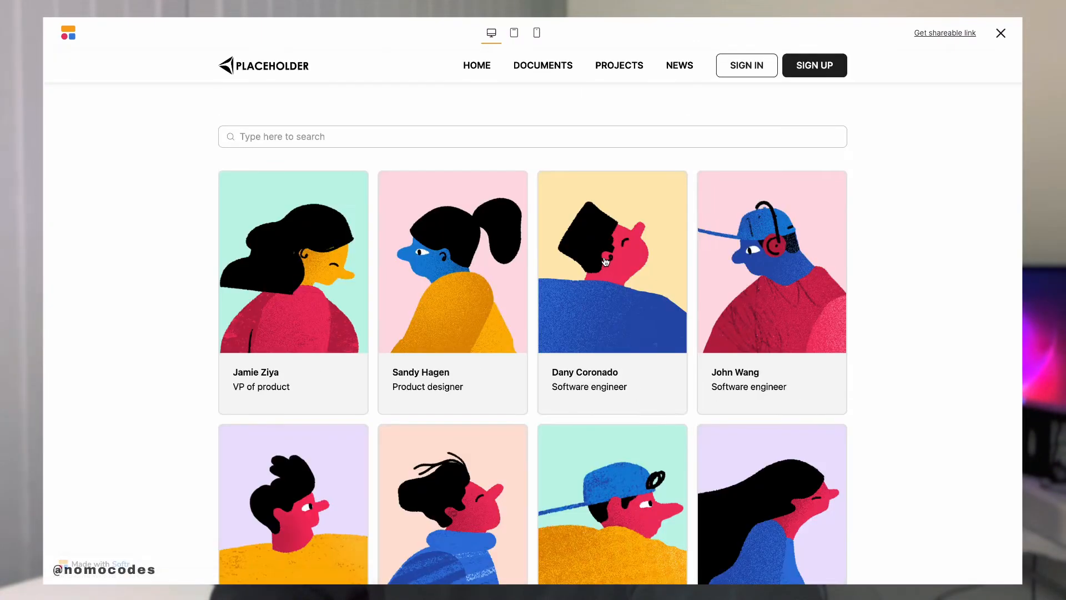
{"action": "left_click", "coordinate": [612, 261]}
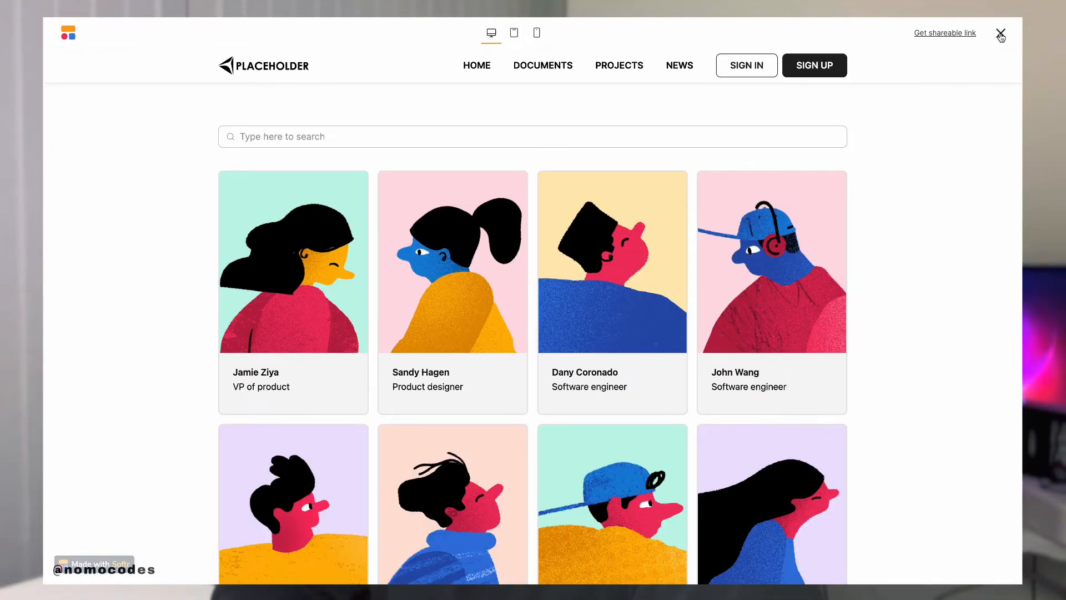
{"action": "left_click", "coordinate": [1000, 35]}
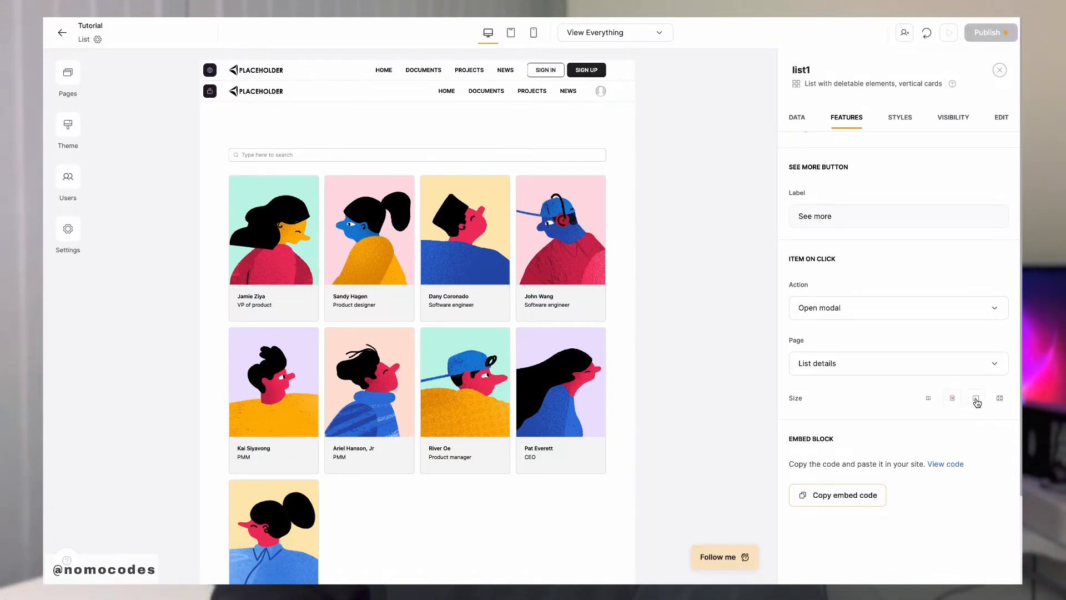
- Change the Item on click action to Open external url
{"action": "left_click", "coordinate": [897, 307]}
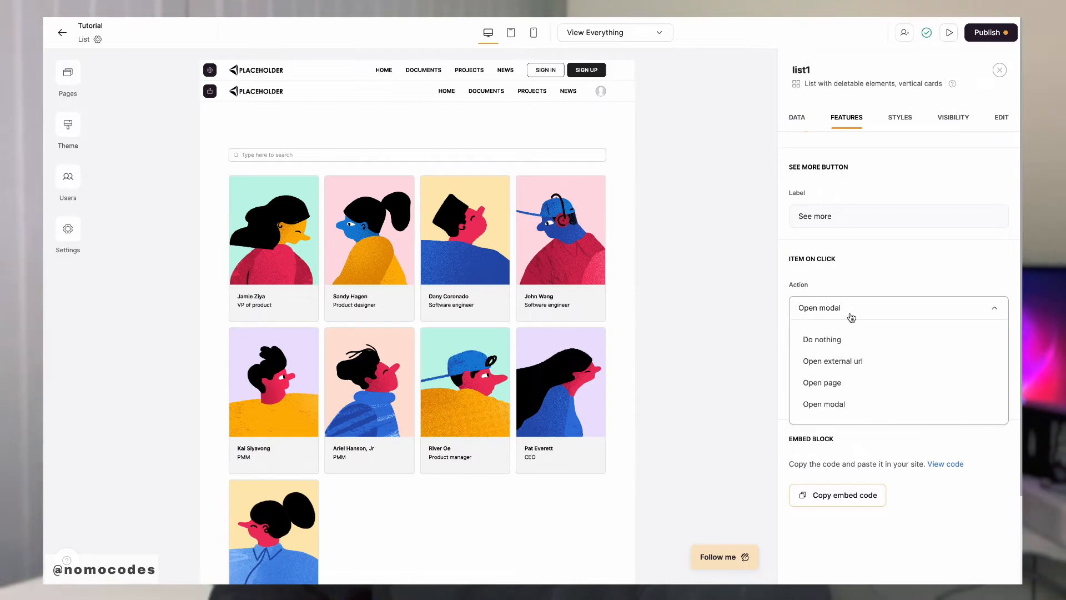
{"action": "left_click", "coordinate": [832, 360]}
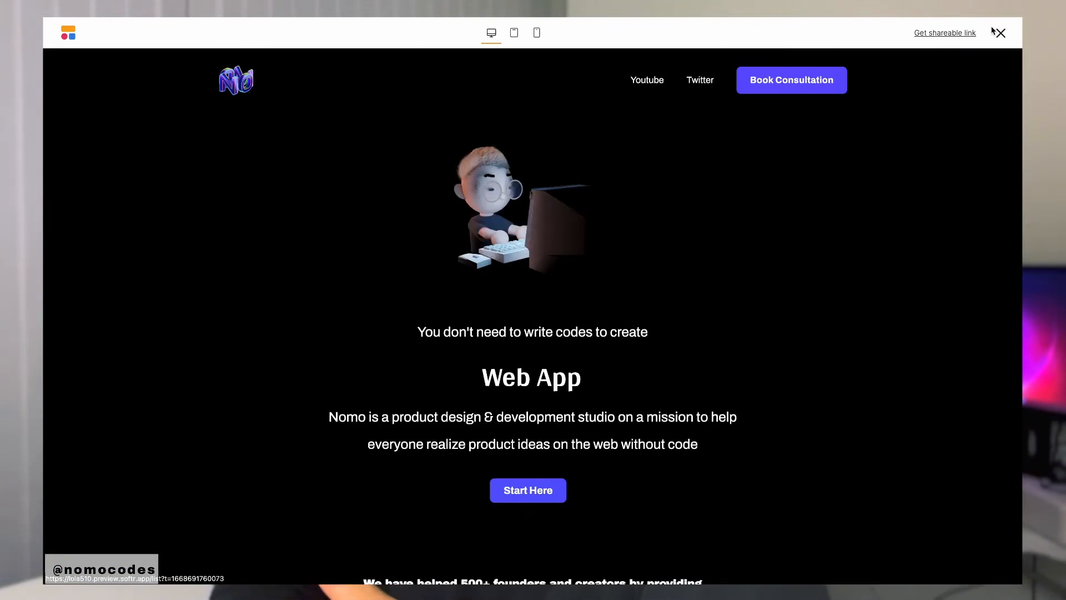
- Show the Employee directory table in Airtable scrolled to its URL column
{"action": "left_click", "coordinate": [999, 32]}
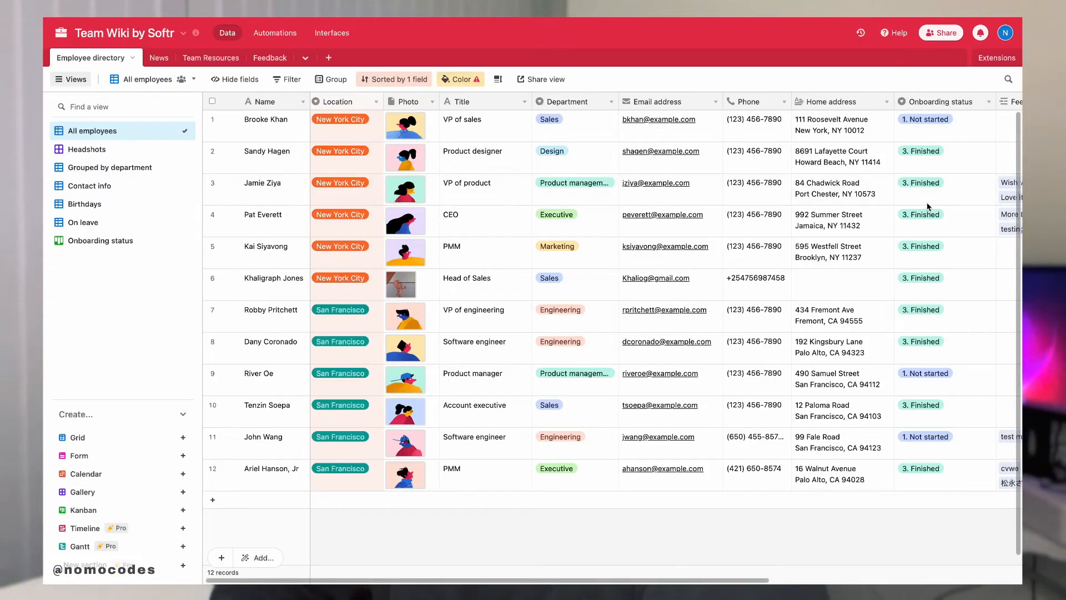
{"action": "scroll", "scroll_direction": "right", "scroll_amount": 3}
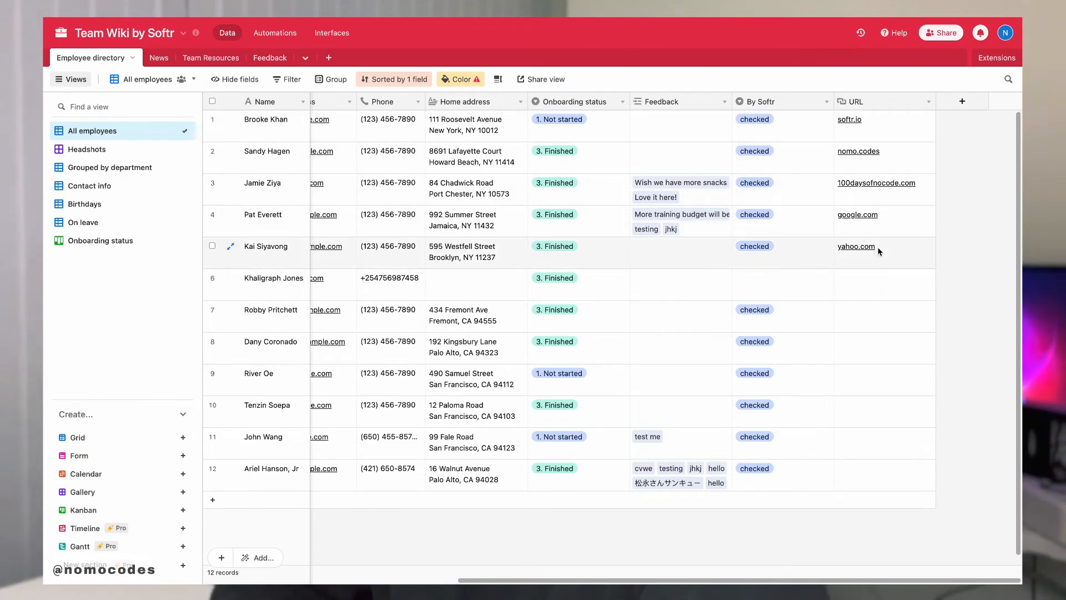